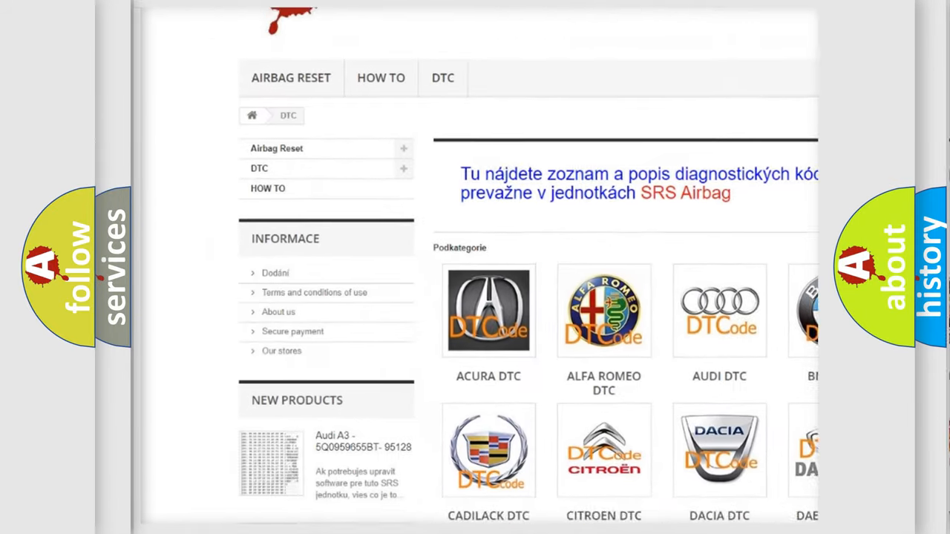
scroll(down, 3)
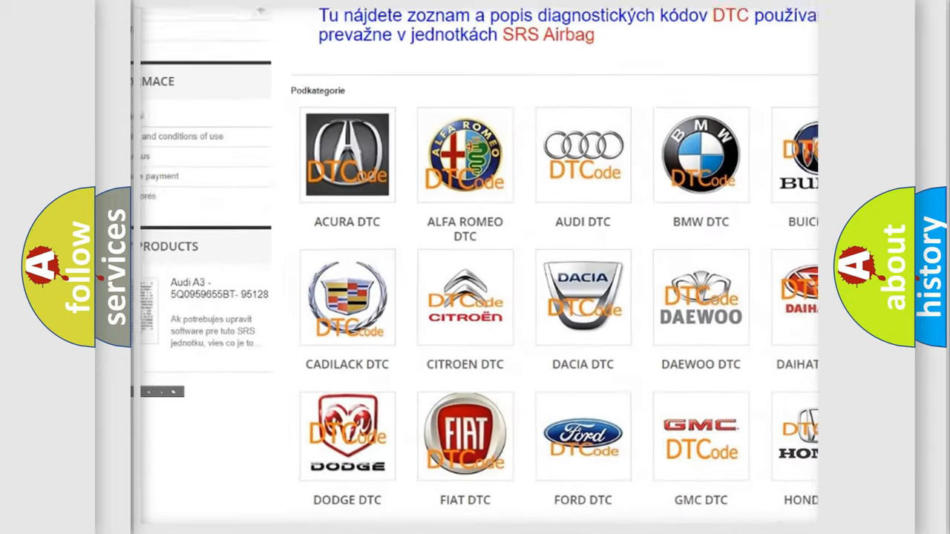
scroll(down, 3)
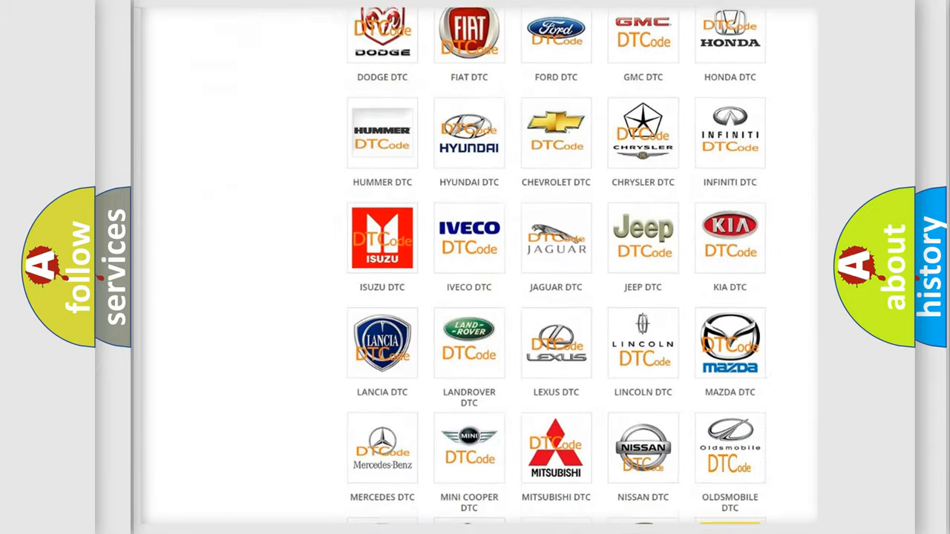
scroll(down, 3)
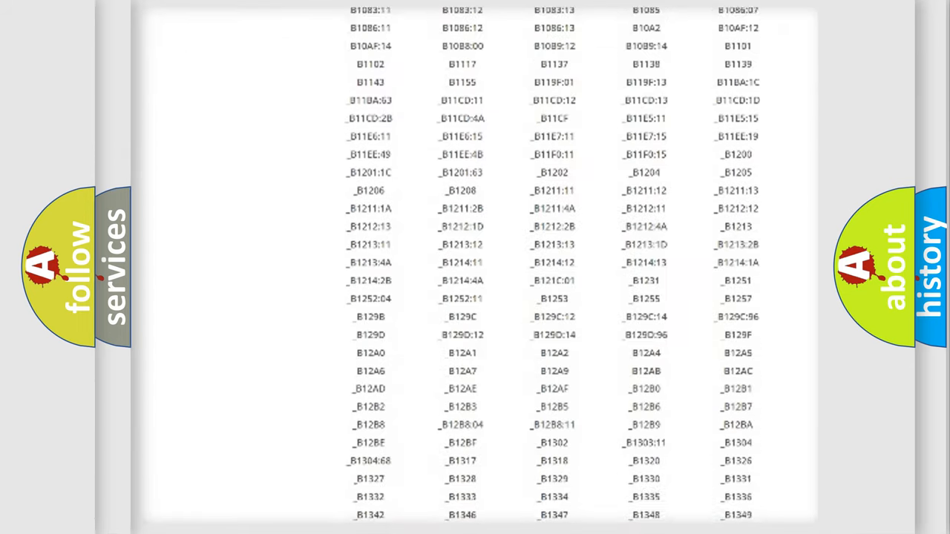
scroll(down, 3)
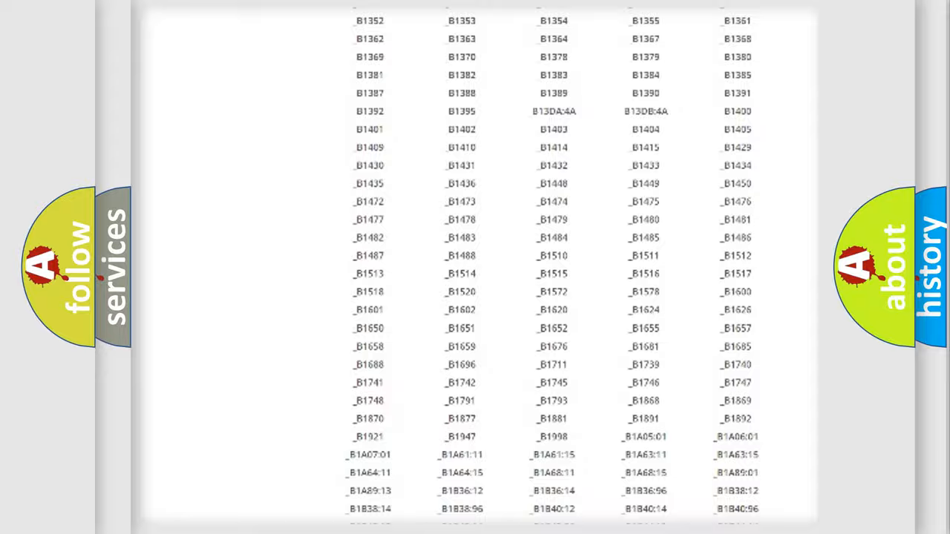